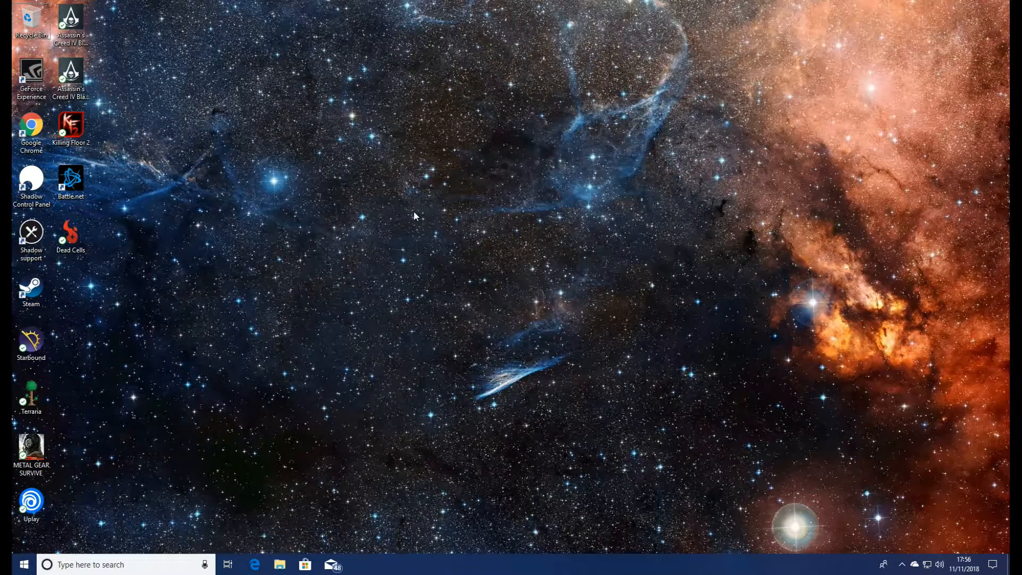
pyautogui.moveTo(342, 215)
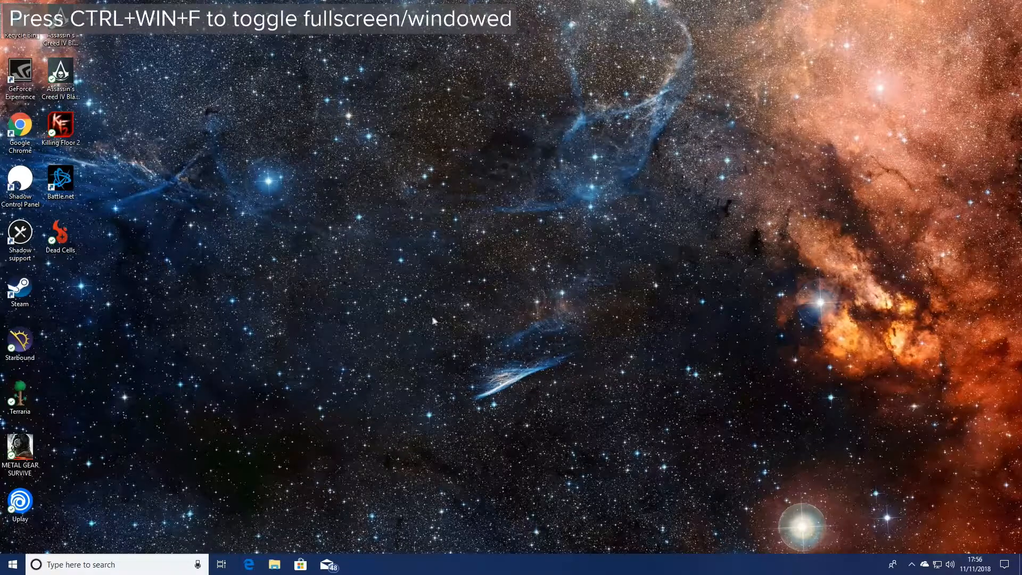
pyautogui.moveTo(55, 262)
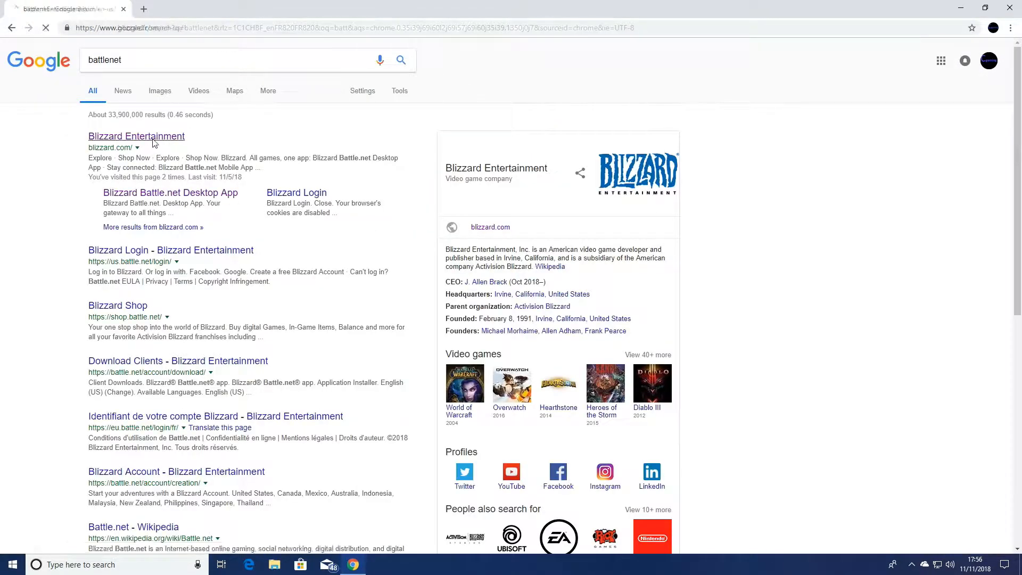
# Go to Blizzard's site and read the Destiny 2 PC free-through-November-18 article
pyautogui.click(136, 135)
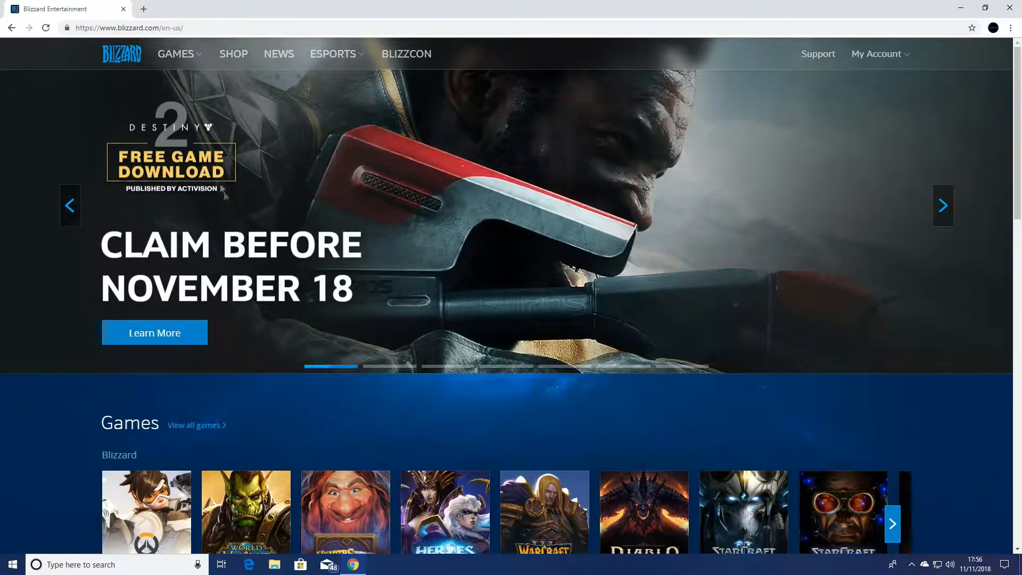
pyautogui.click(154, 332)
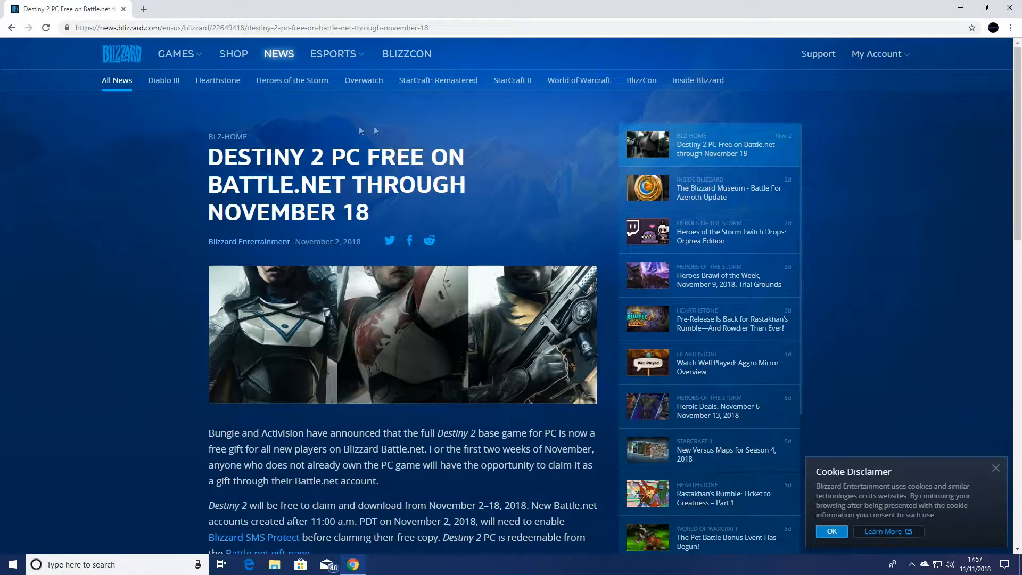
pyautogui.scroll(-3)
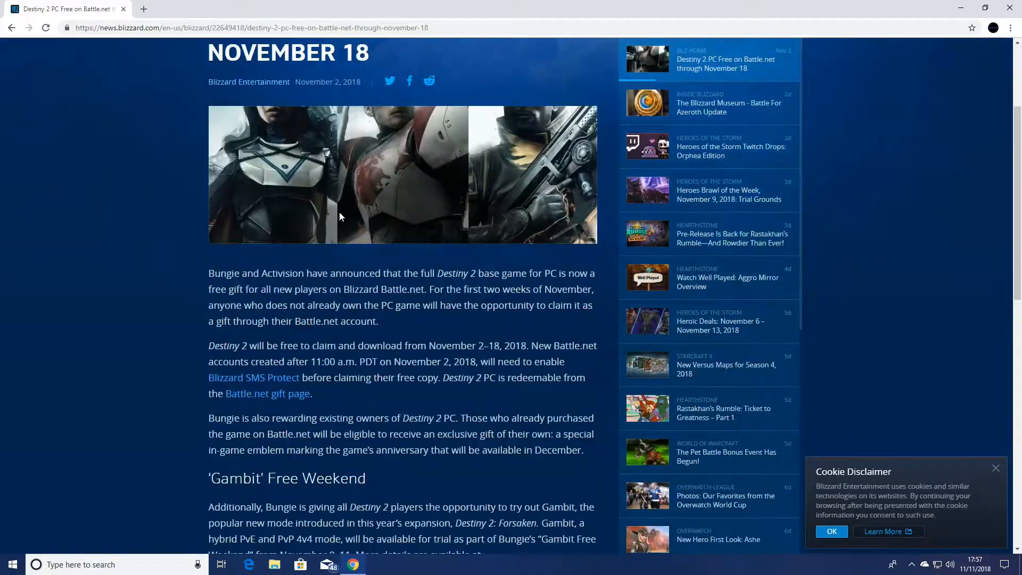
pyautogui.scroll(-3)
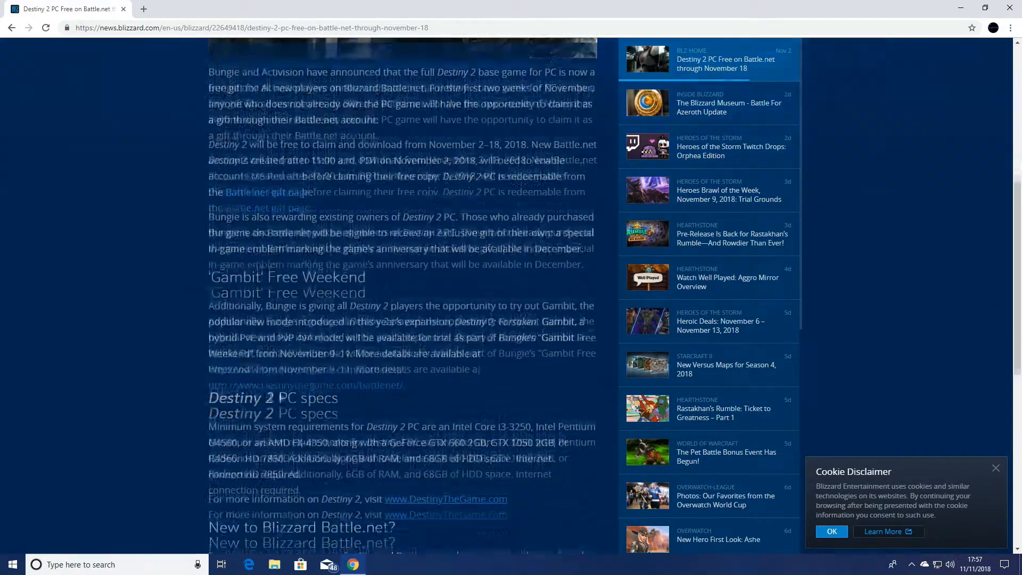
pyautogui.scroll(-3)
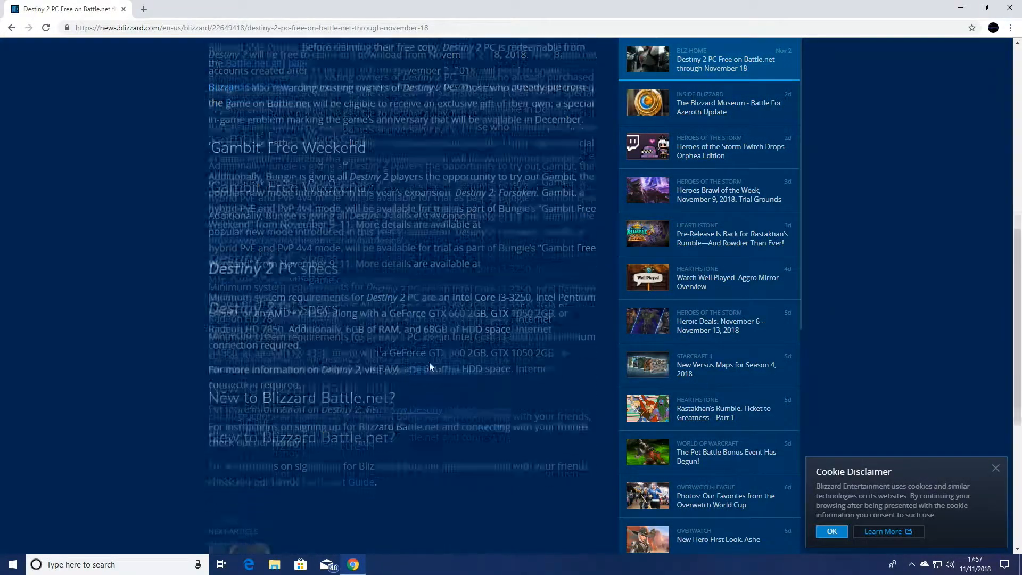
pyautogui.scroll(-3)
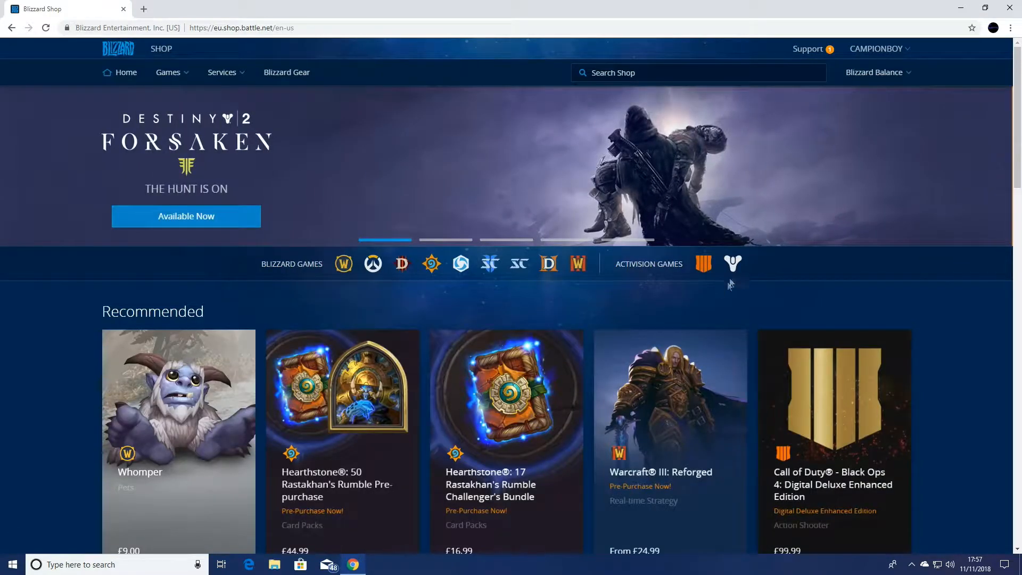
pyautogui.click(732, 263)
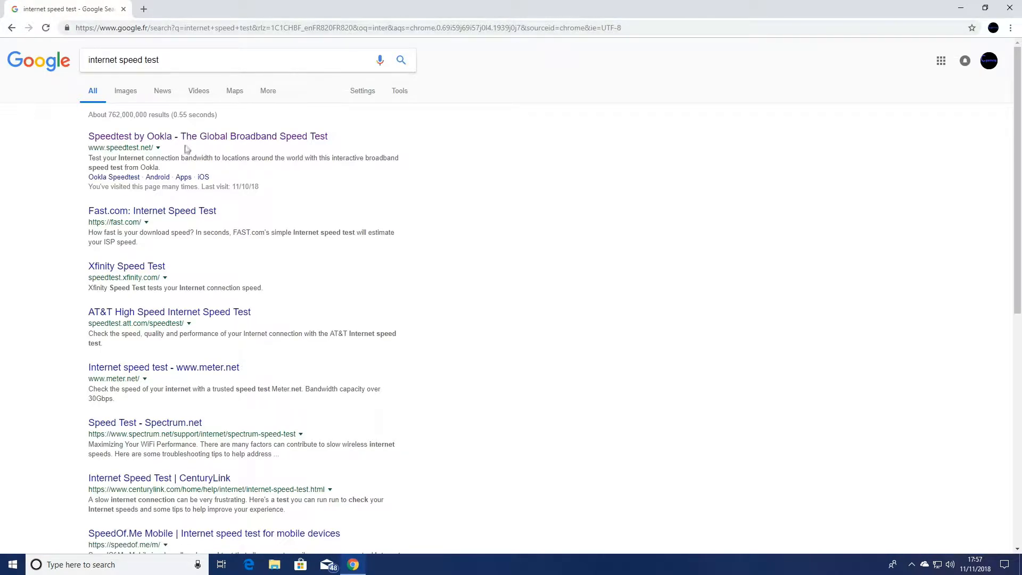
# Run a Speedtest by Ookla test: 0 ms ping, 989.66 Mbps down, 106.17 Mbps up
pyautogui.click(130, 136)
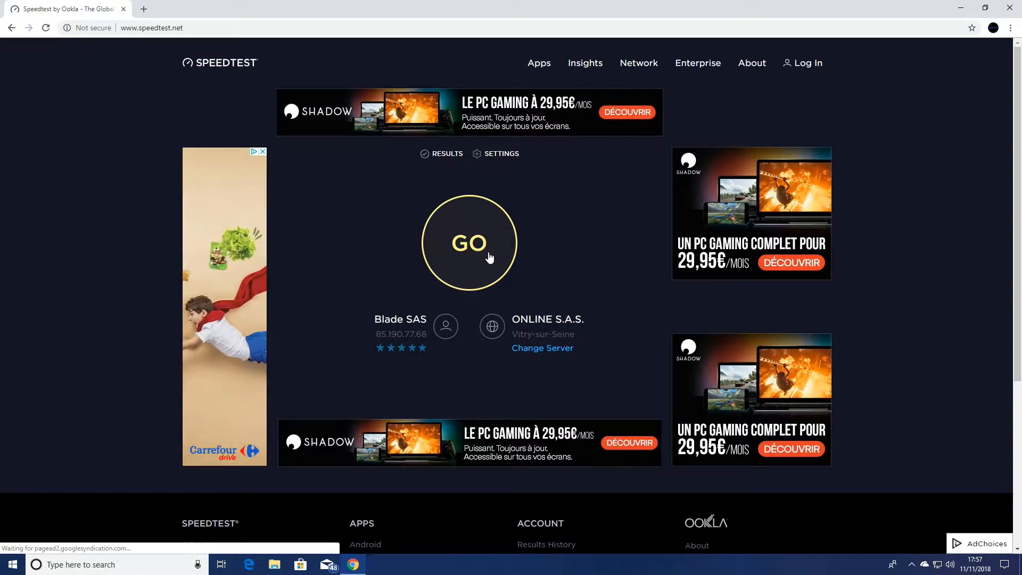
pyautogui.click(469, 243)
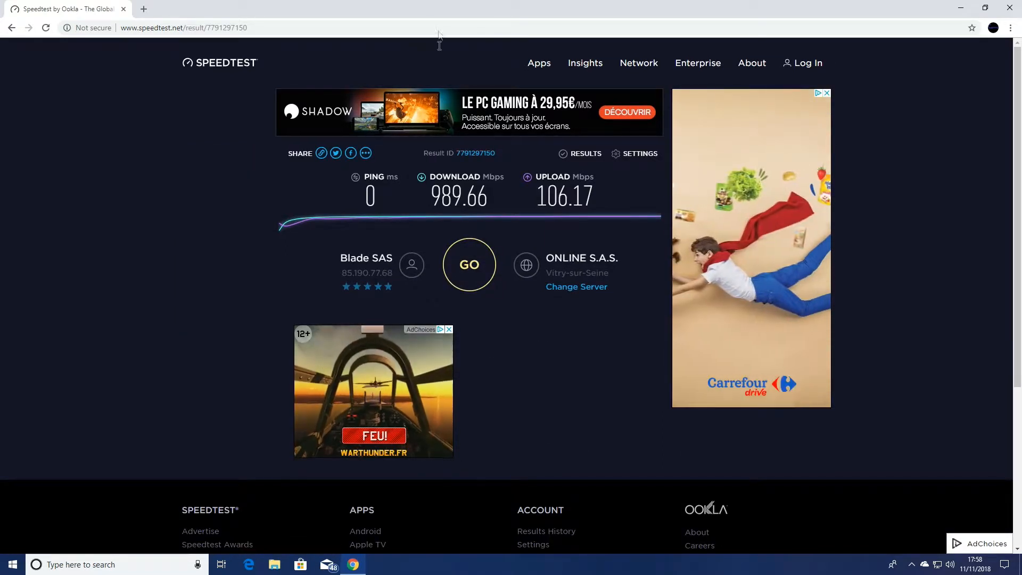
pyautogui.write('sha')
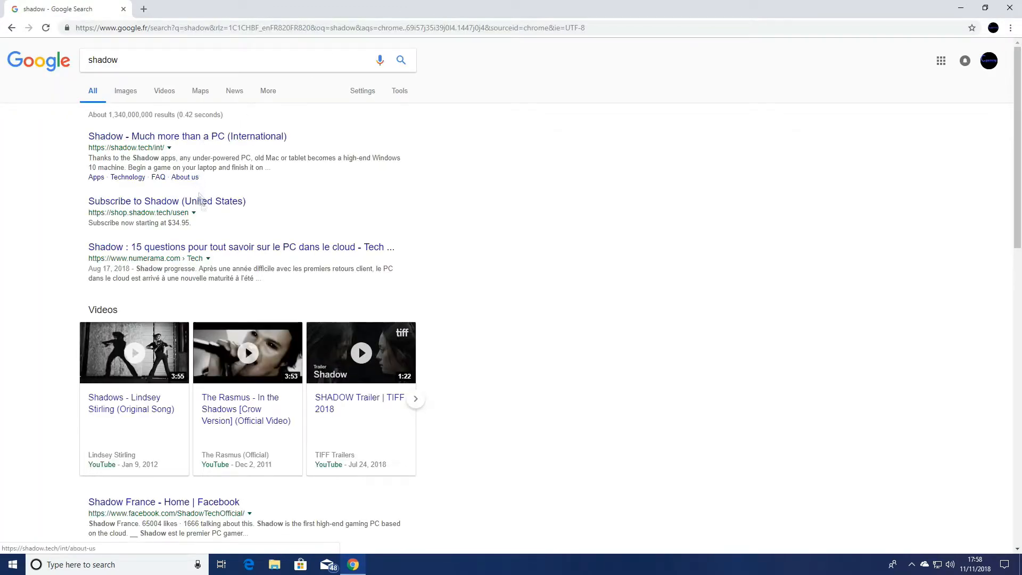
# Refine the Google search to 'shadow pc' and open Shadow's International site
pyautogui.scroll(-3)
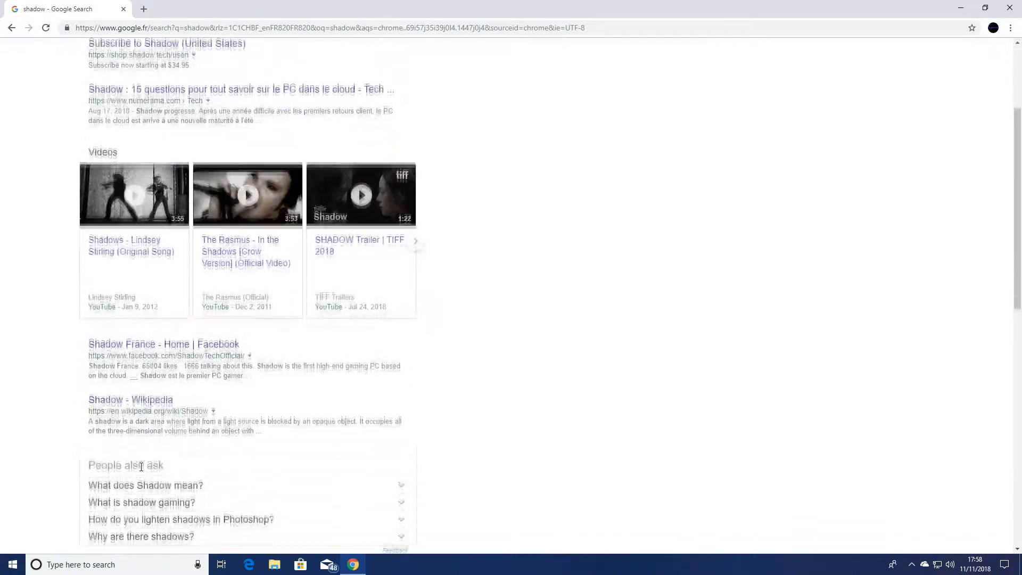
pyautogui.scroll(-3)
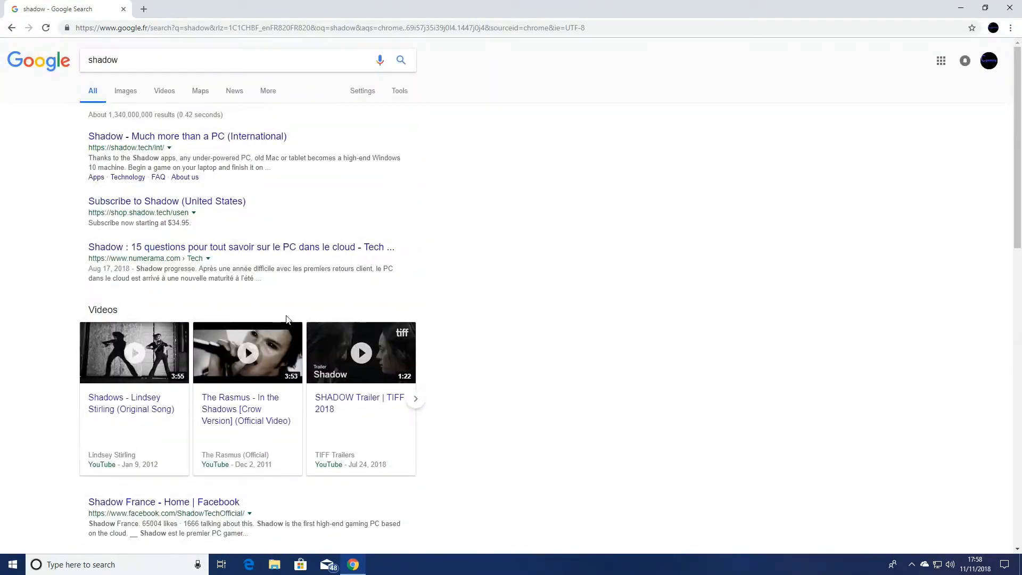
pyautogui.click(212, 59)
pyautogui.write(' pc')
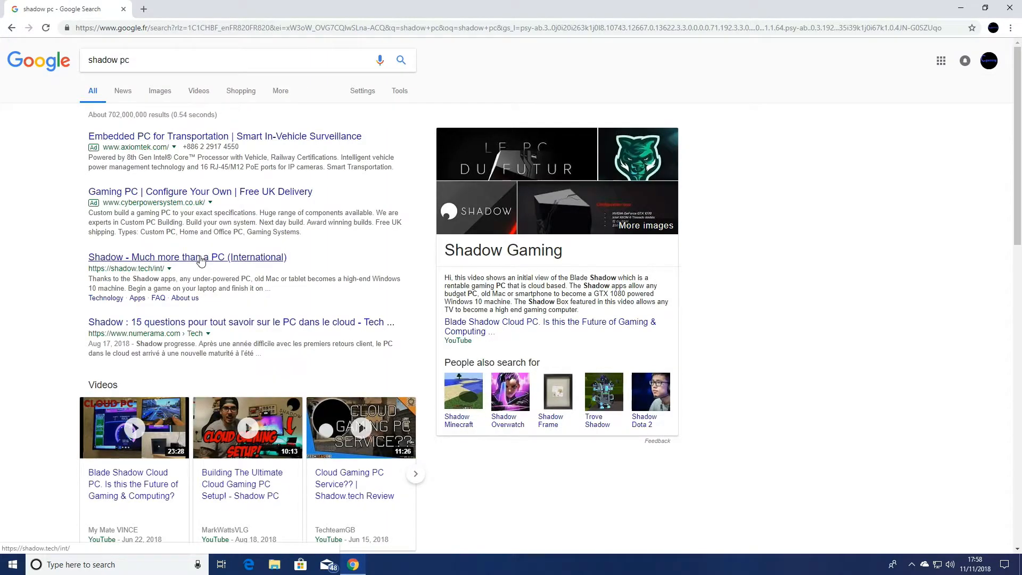
pyautogui.click(186, 256)
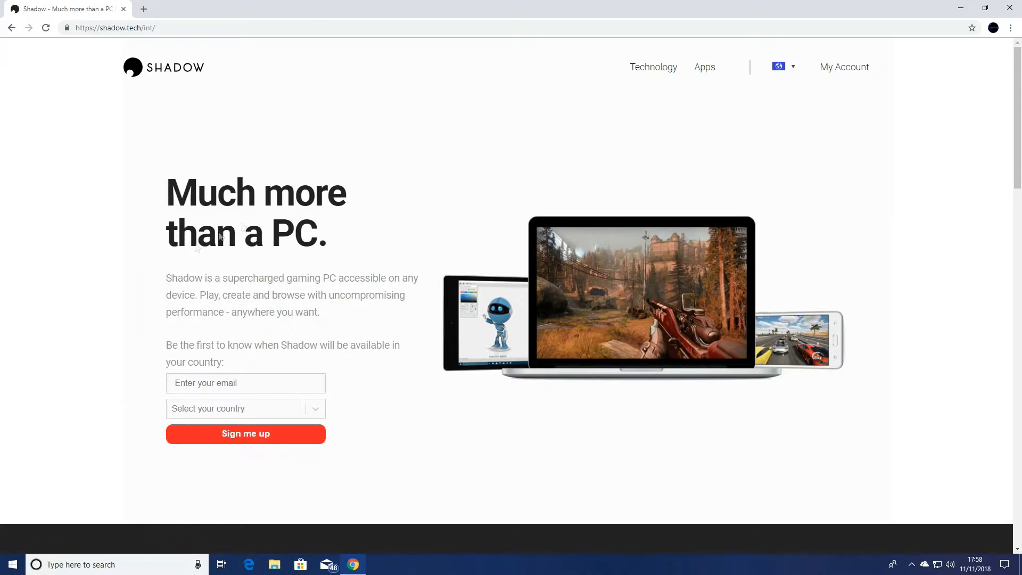
# Switch the Shadow site to its United Kingdom version using the country flag dropdown
pyautogui.click(784, 66)
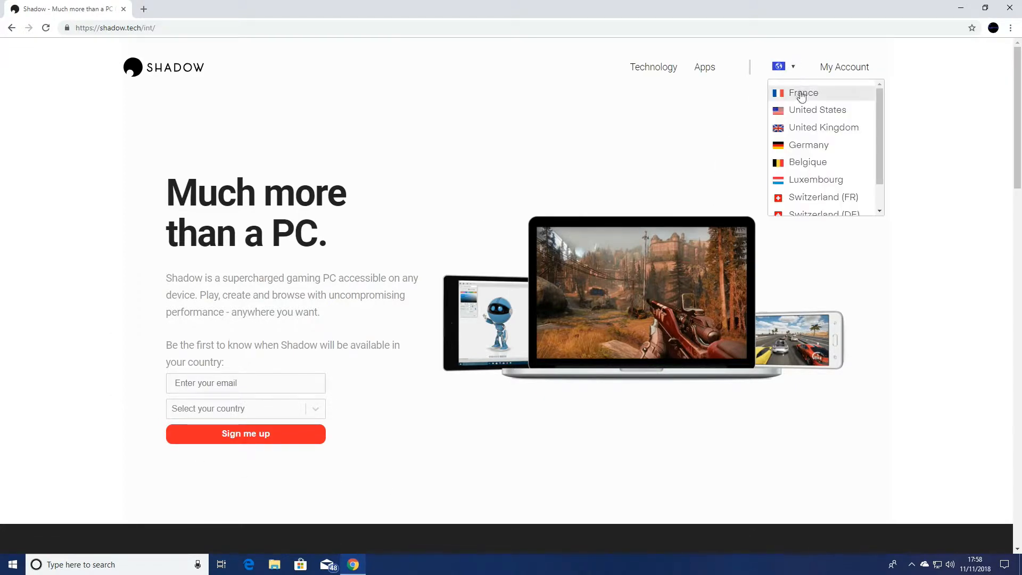
pyautogui.moveTo(810, 127)
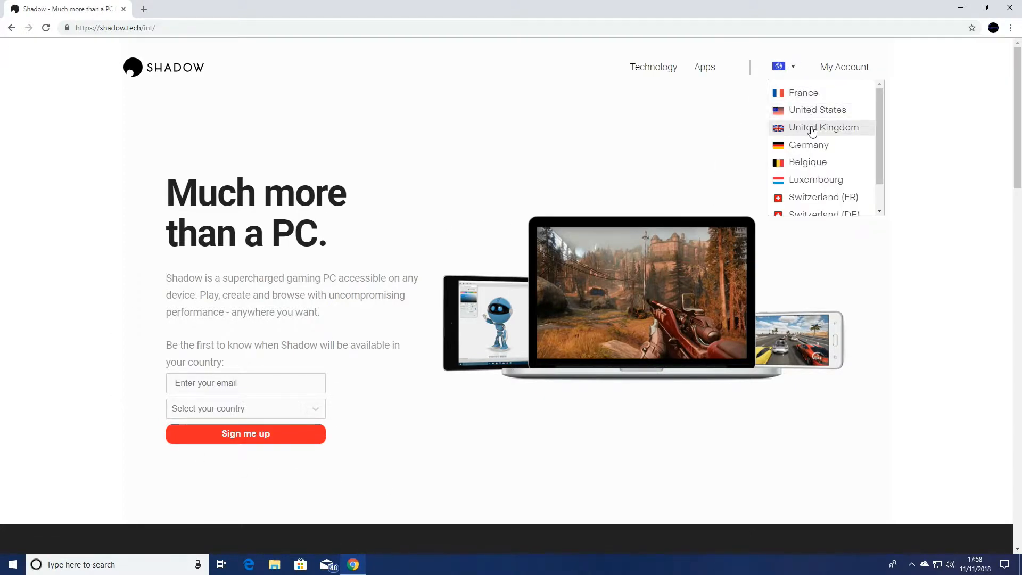
pyautogui.scroll(-3)
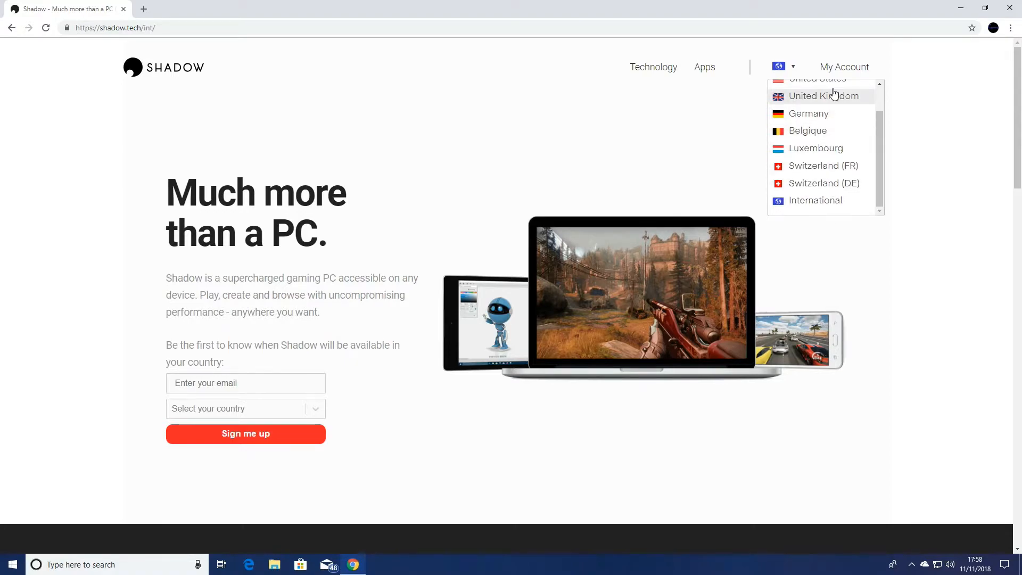
pyautogui.click(823, 96)
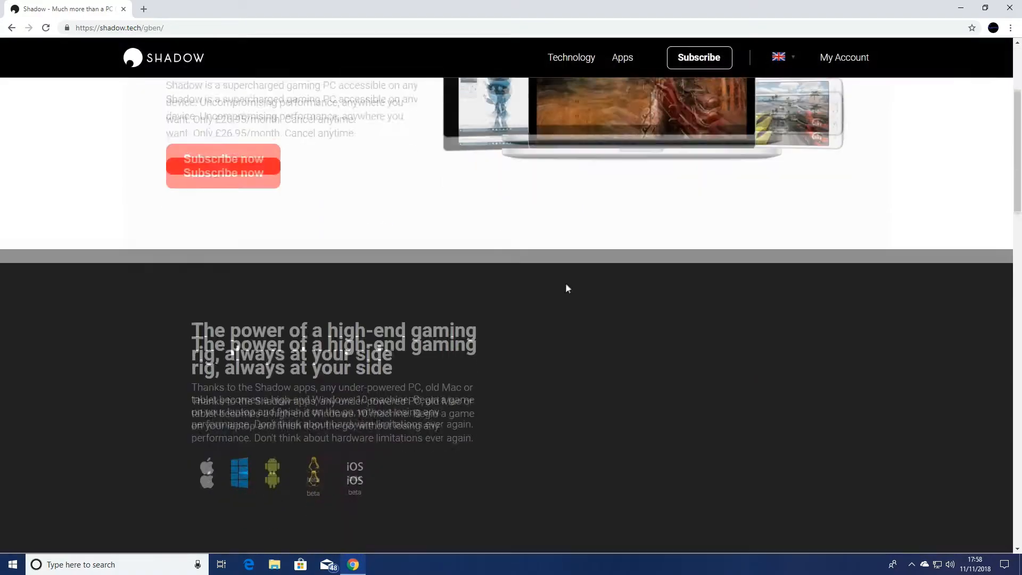
pyautogui.scroll(-3)
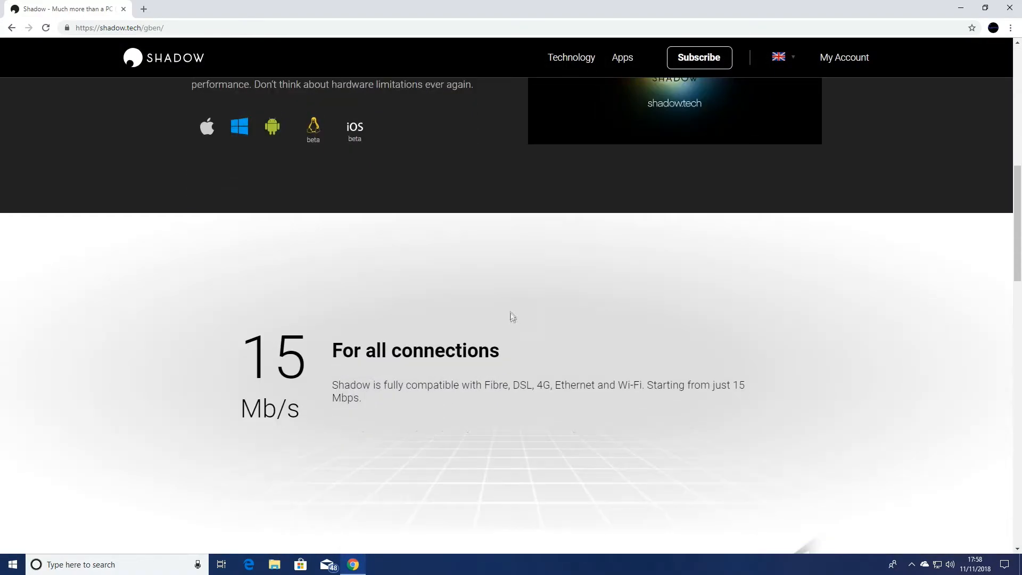
pyautogui.scroll(-3)
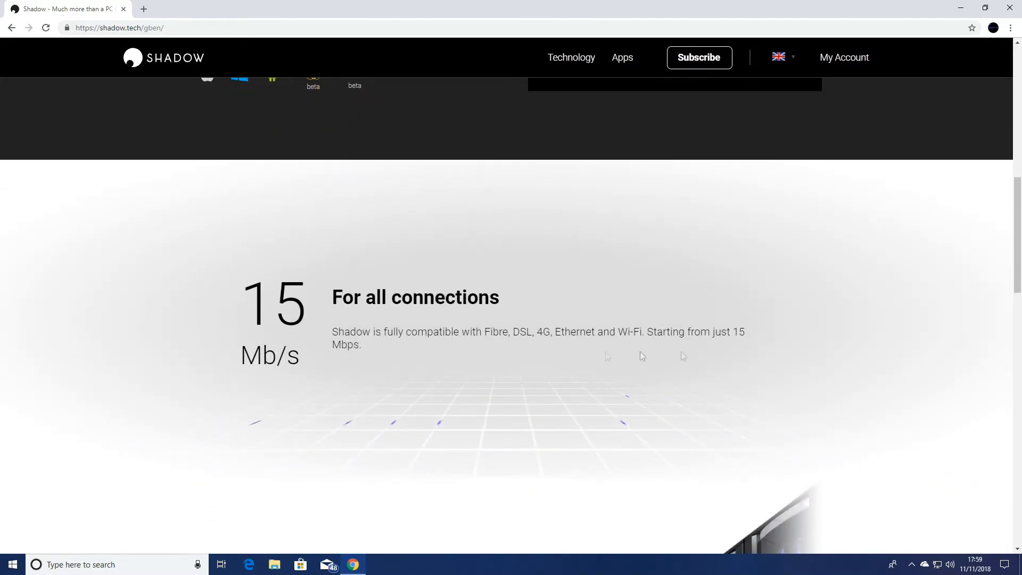
pyautogui.scroll(-3)
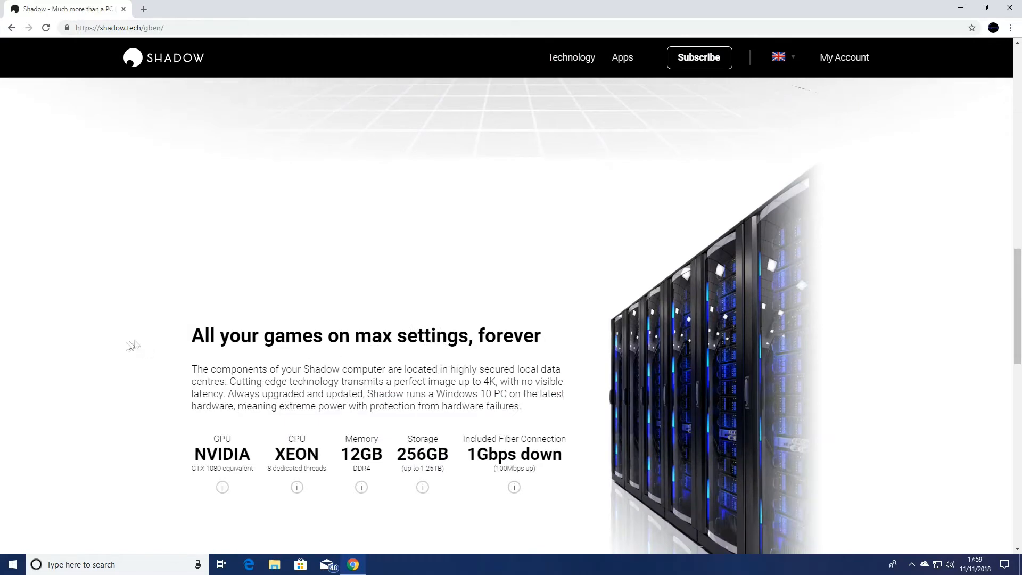
pyautogui.scroll(-3)
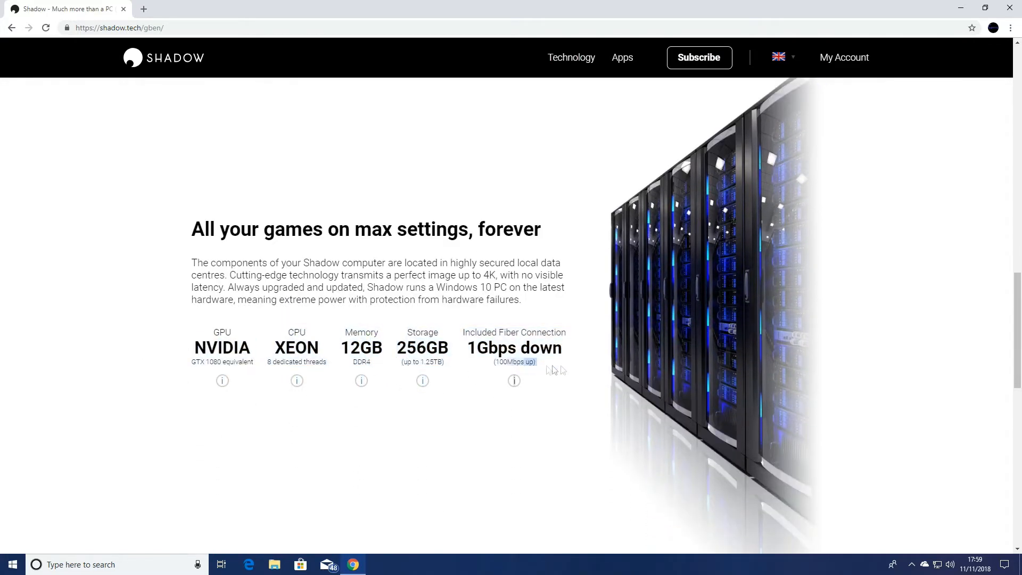
pyautogui.moveTo(165, 340)
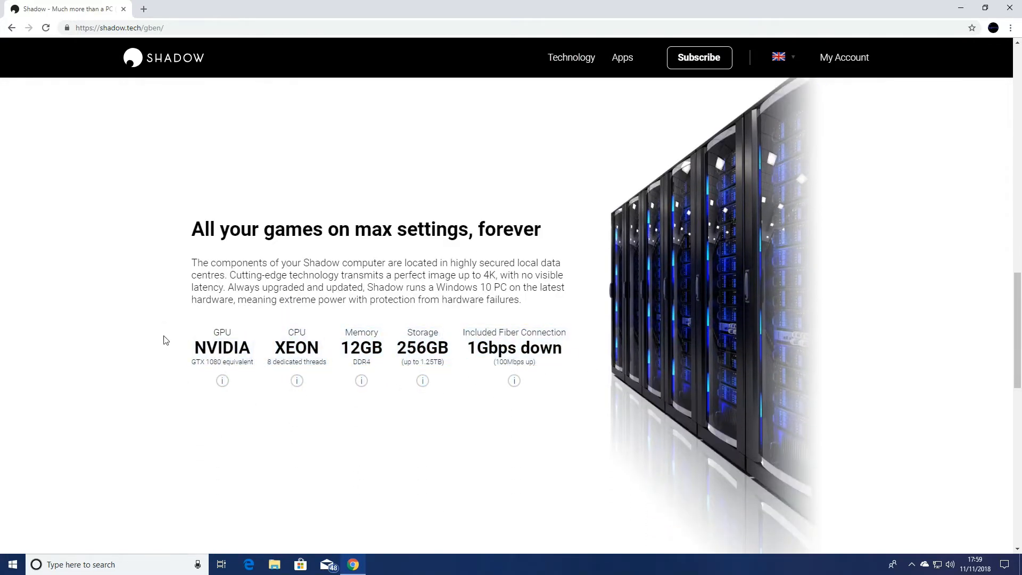
pyautogui.scroll(-3)
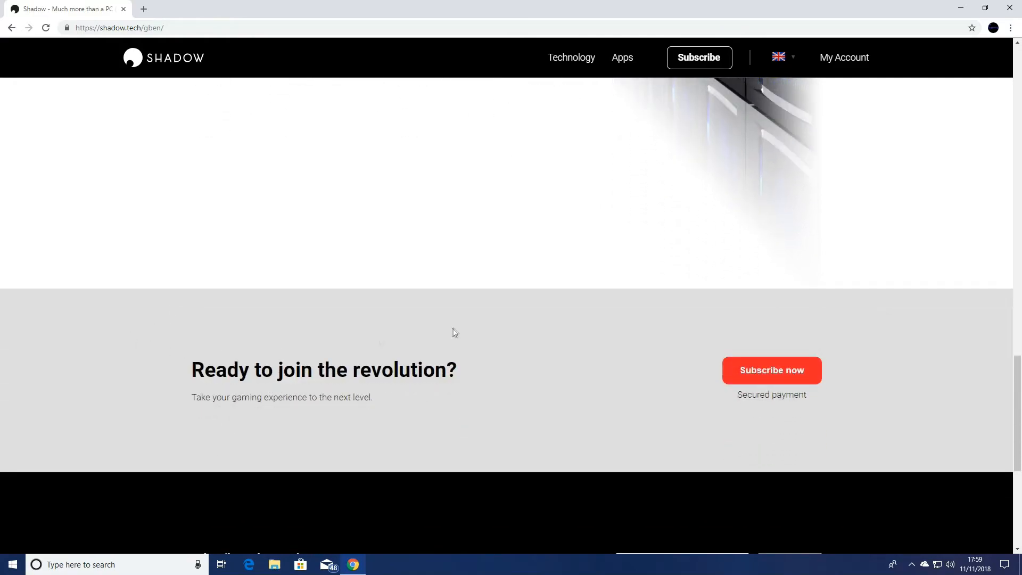
pyautogui.scroll(-3)
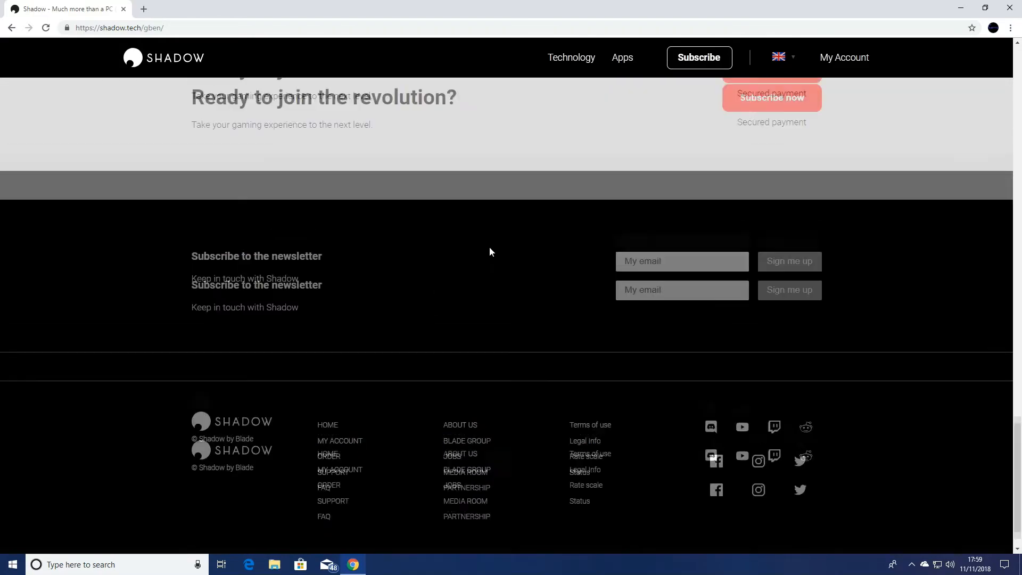
pyautogui.scroll(3)
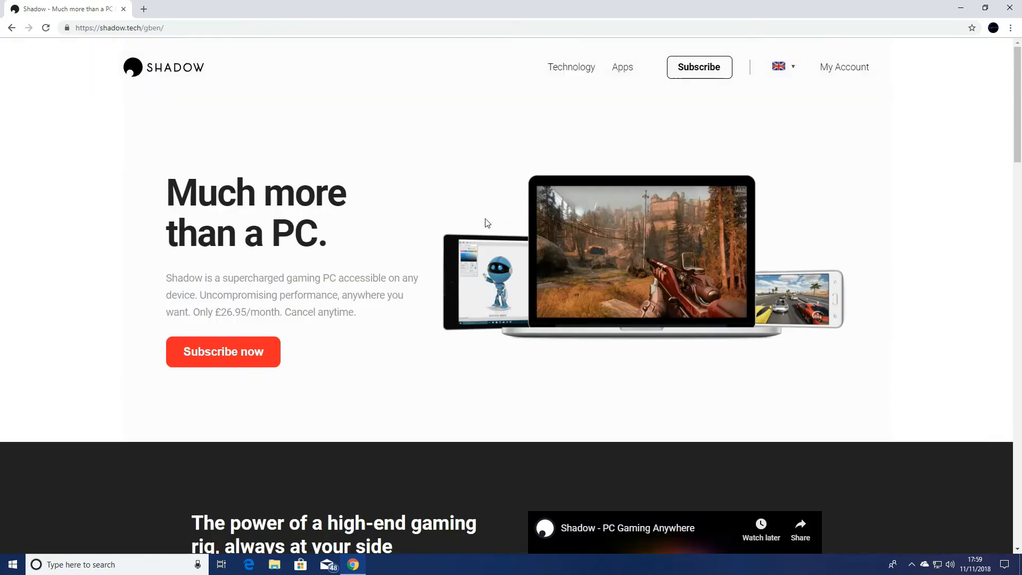